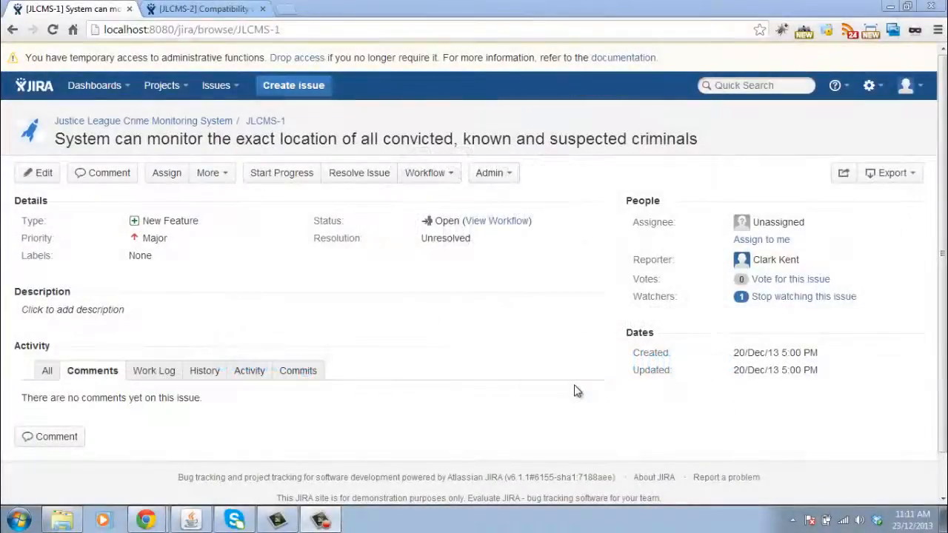
Step: Go from issue JLCMS-1 to the System administration settings page via the gear menu
{"action": "left_click", "coordinate": [868, 85]}
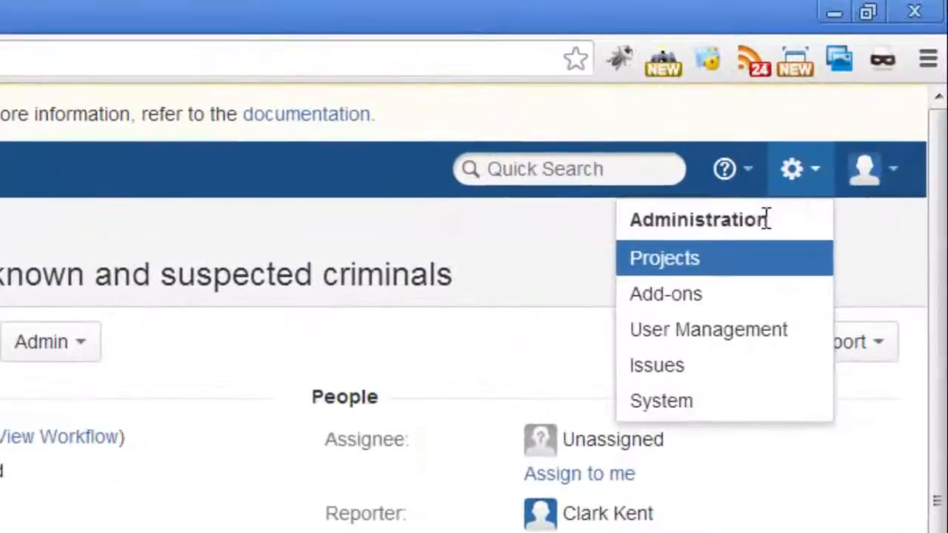
{"action": "left_click", "coordinate": [661, 400]}
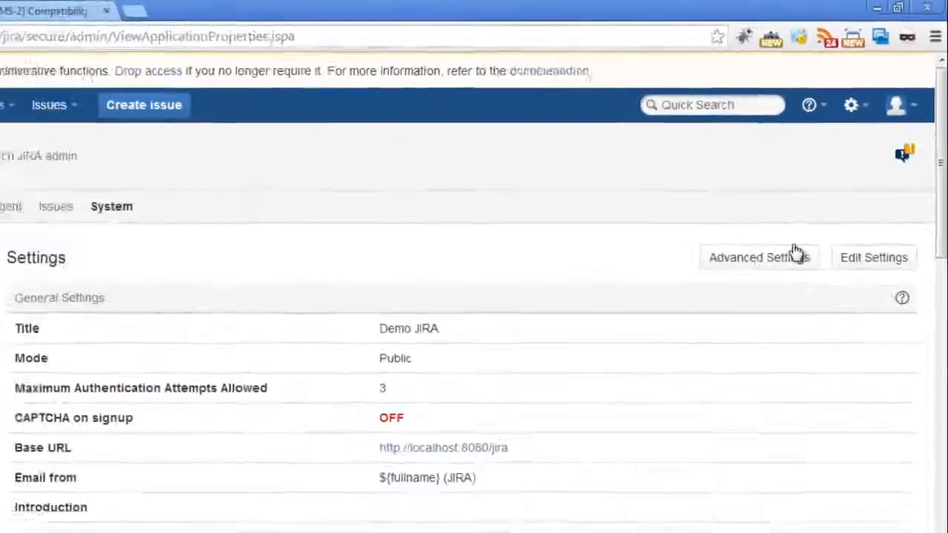
{"action": "scroll", "scroll_direction": "down", "scroll_amount": 3}
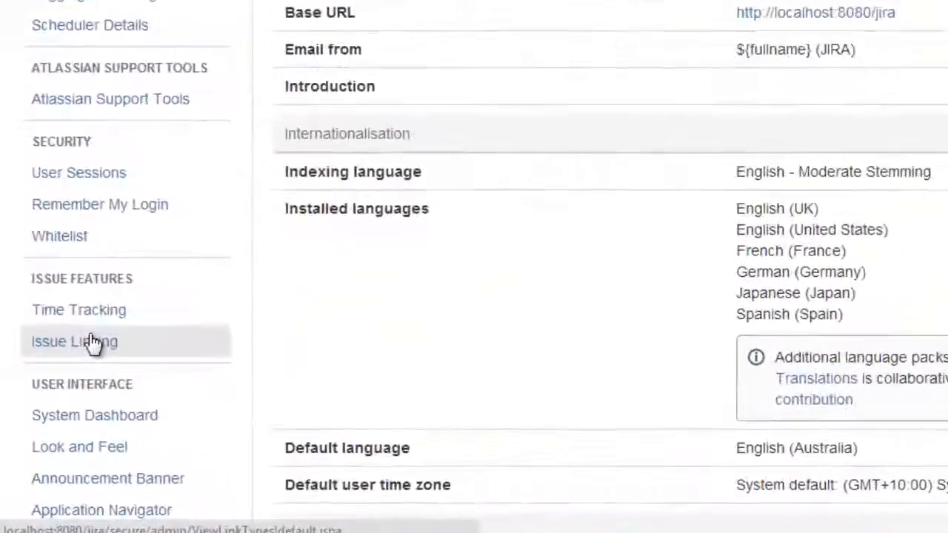
Step: Go to Issue Linking and name the new link type 'Dependable'
{"action": "left_click", "coordinate": [75, 340]}
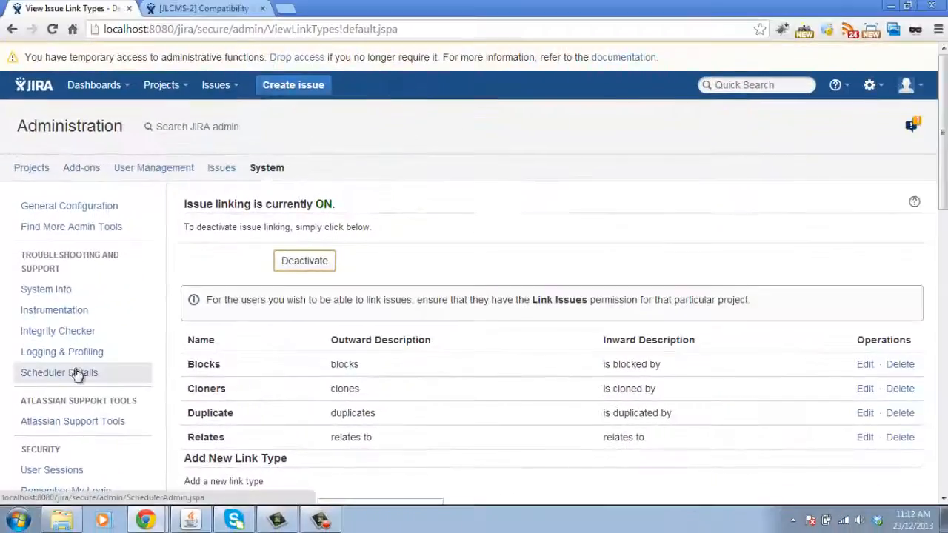
{"action": "scroll", "scroll_direction": "down", "scroll_amount": 3}
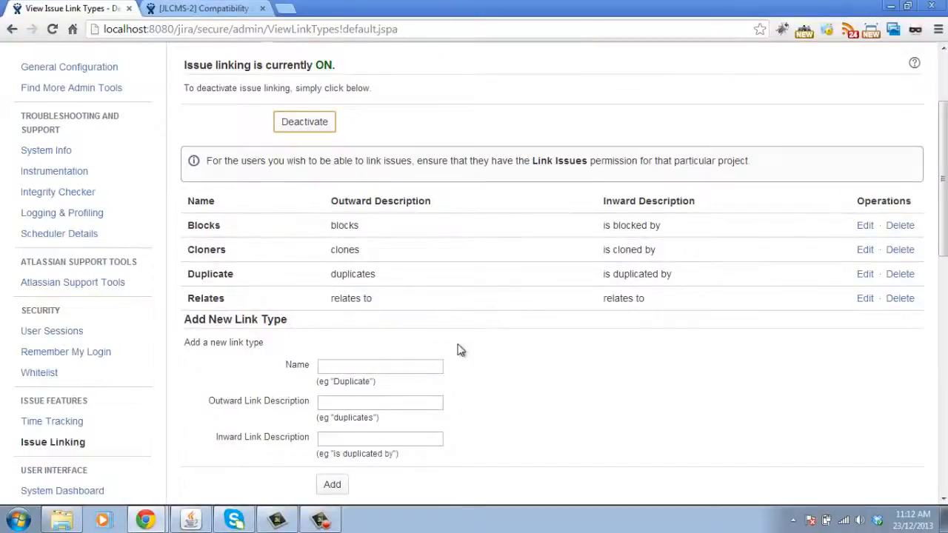
{"action": "mouse_move", "coordinate": [566, 373]}
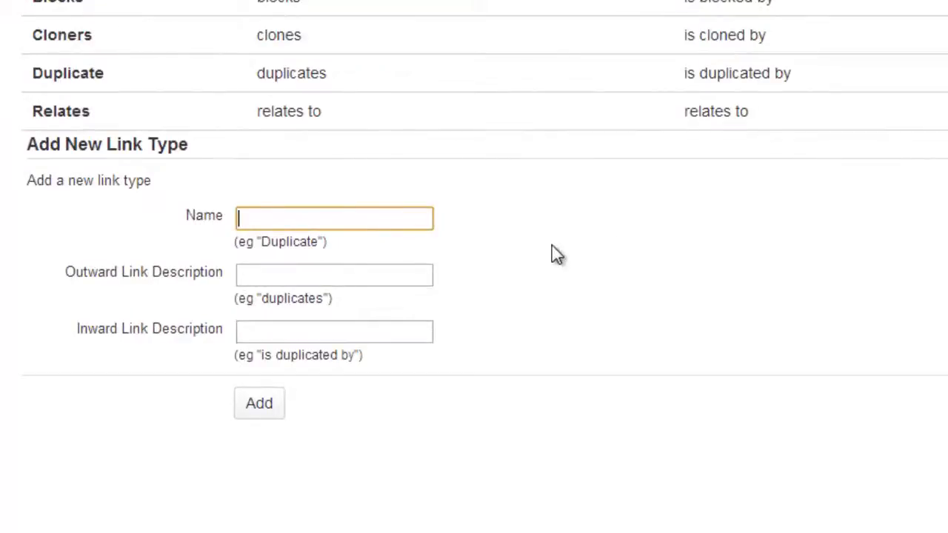
{"action": "type", "text": "Dependa"}
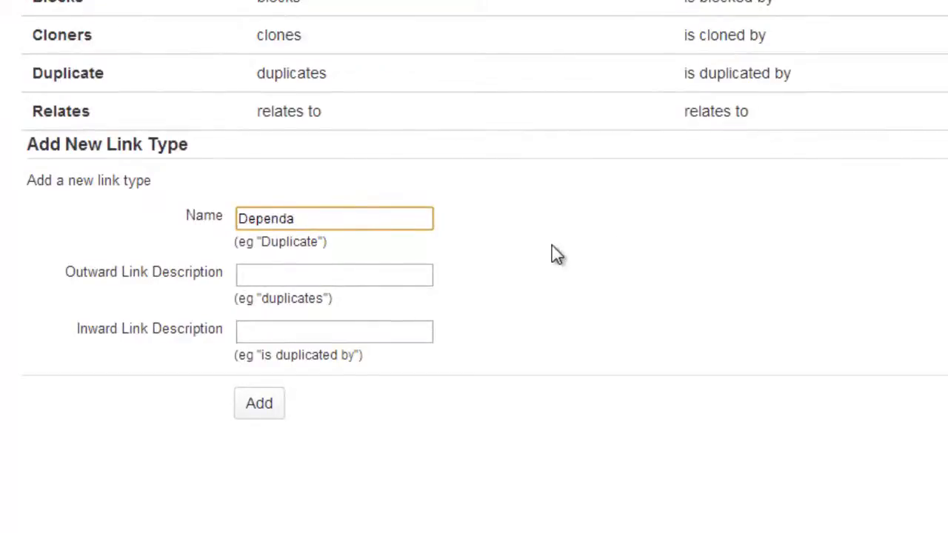
{"action": "type", "text": "ble"}
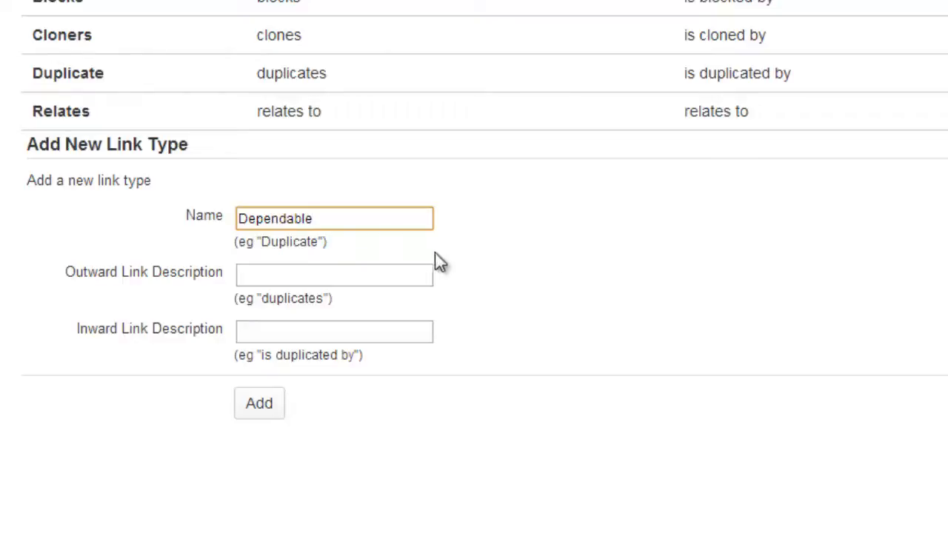
Step: Fill the outward description 'depends on' and inward description 'is depended on by'
{"action": "left_click", "coordinate": [334, 274]}
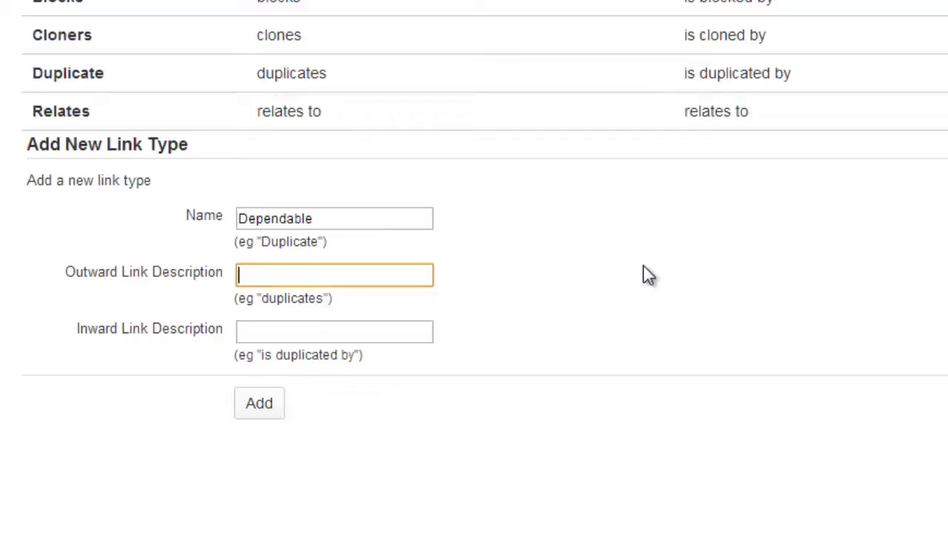
{"action": "type", "text": "depends on"}
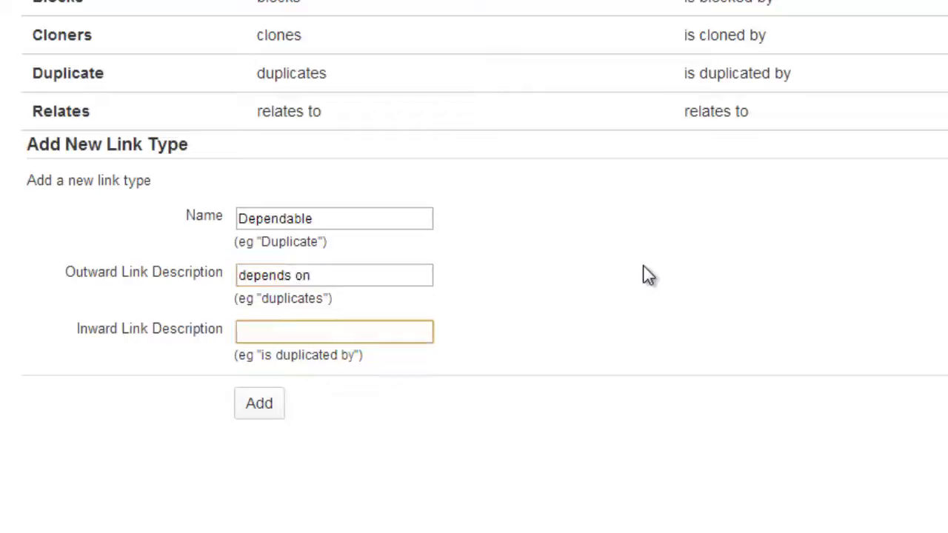
{"action": "type", "text": "is de"}
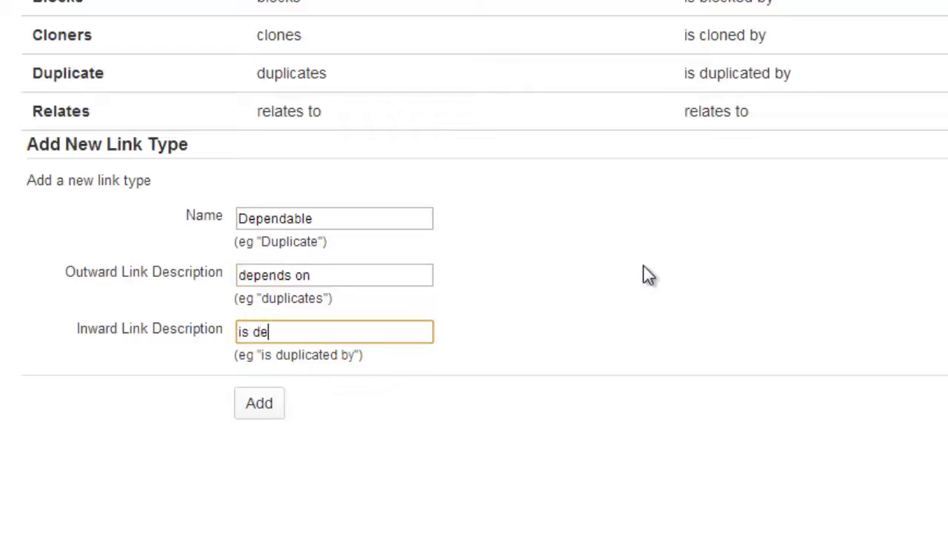
{"action": "type", "text": "pended on by"}
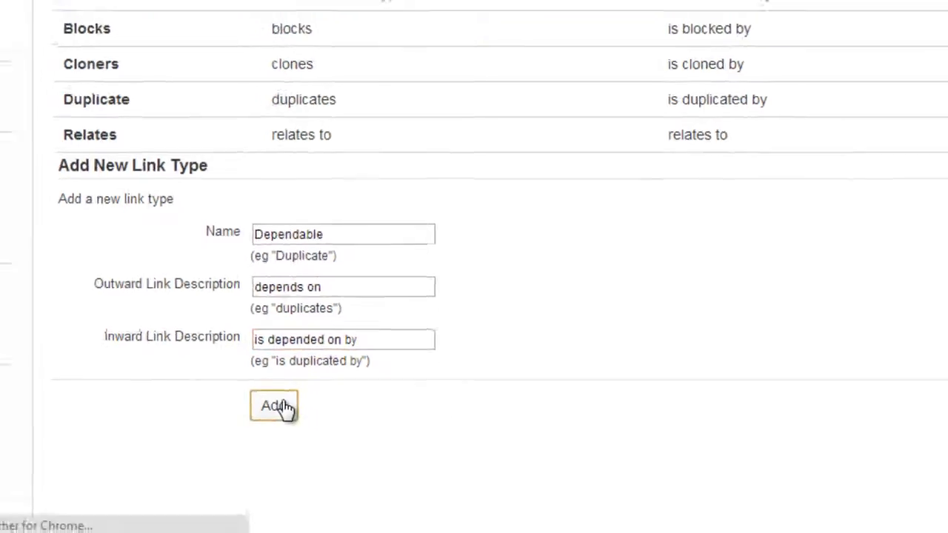
Step: Add the Dependable link type, then return to issue JLCMS-1 from Recent Issues
{"action": "left_click", "coordinate": [274, 406]}
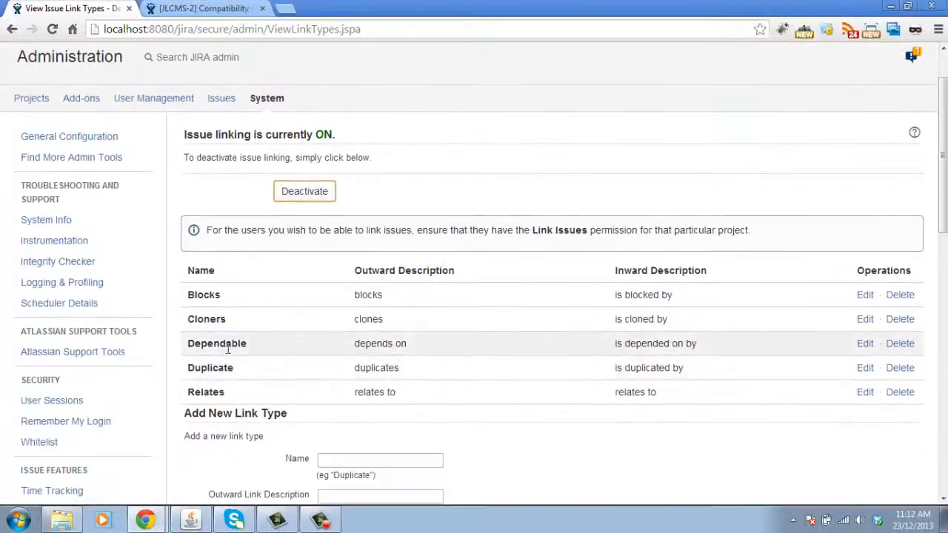
{"action": "double_click", "coordinate": [216, 344]}
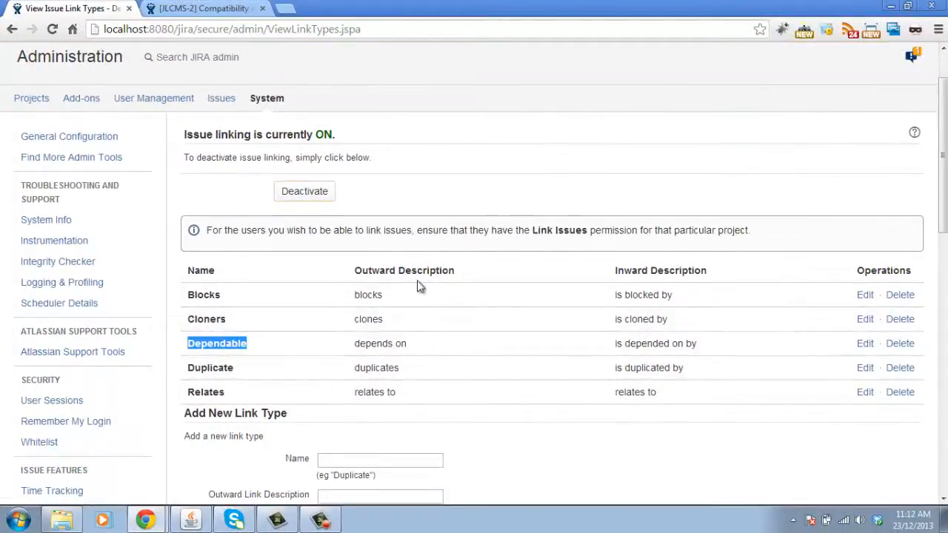
{"action": "left_click", "coordinate": [300, 118]}
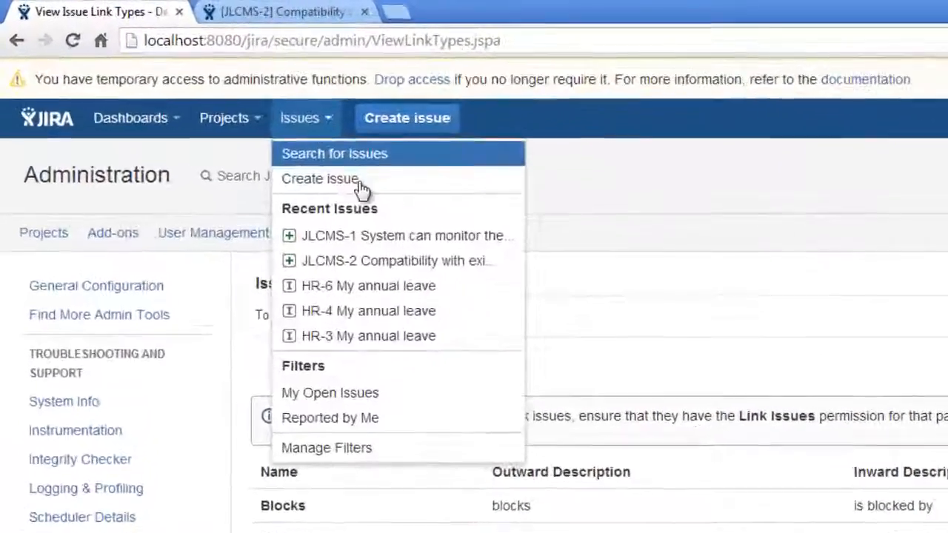
{"action": "left_click", "coordinate": [406, 236]}
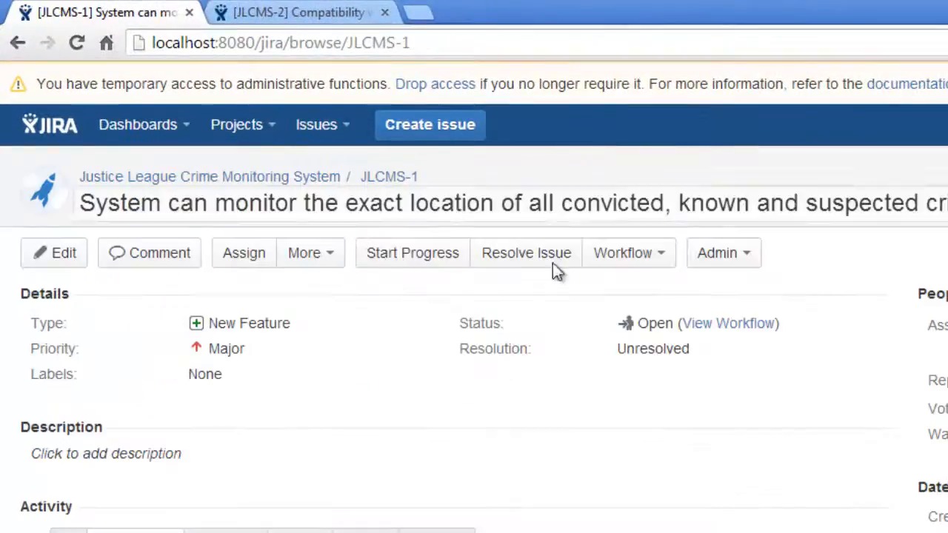
{"action": "mouse_move", "coordinate": [541, 186]}
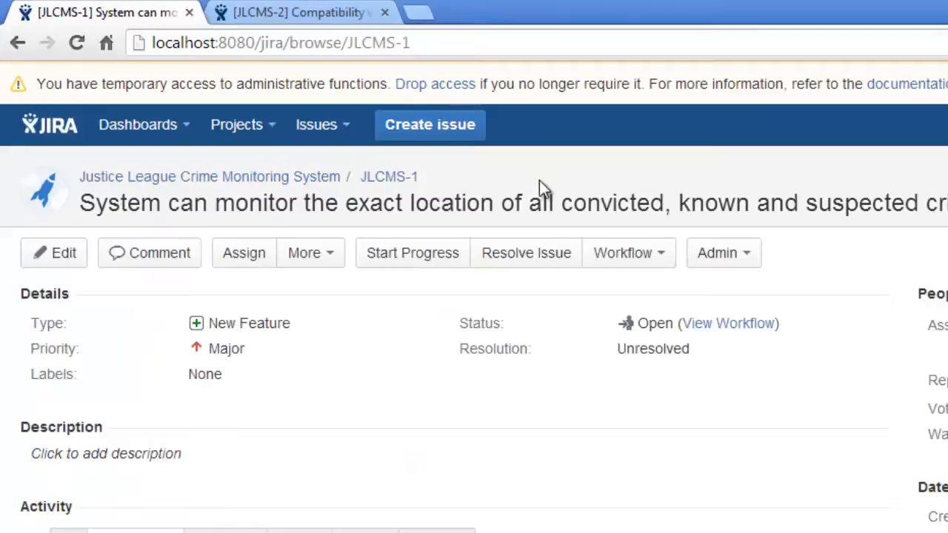
{"action": "mouse_move", "coordinate": [518, 191]}
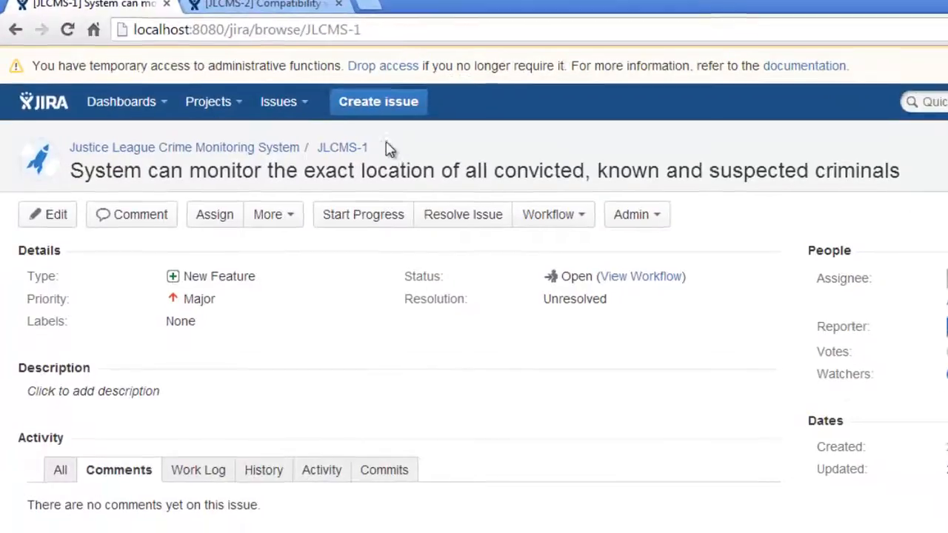
Step: Start a new issue link from JLCMS-1 with the 'depends on' relationship
{"action": "left_click", "coordinate": [267, 214]}
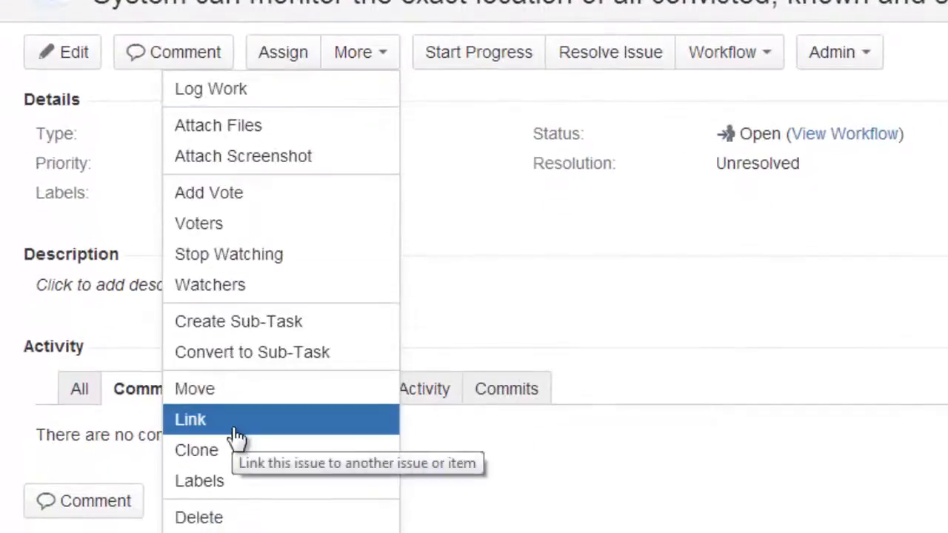
{"action": "left_click", "coordinate": [190, 419]}
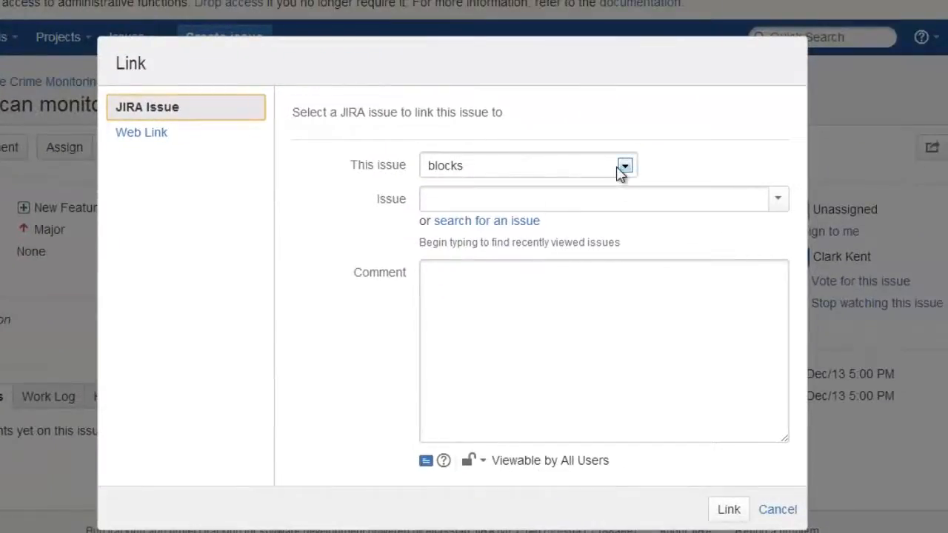
{"action": "left_click", "coordinate": [626, 166]}
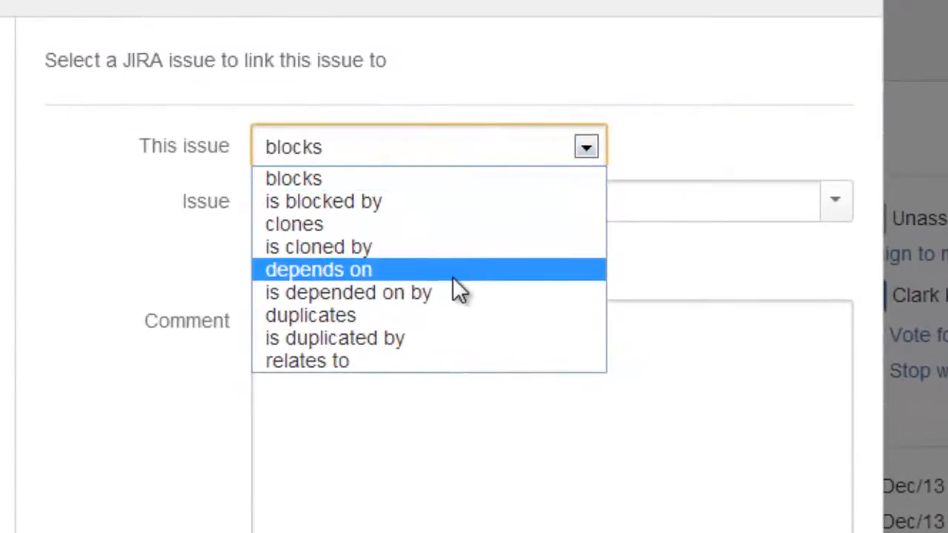
{"action": "mouse_move", "coordinate": [370, 279]}
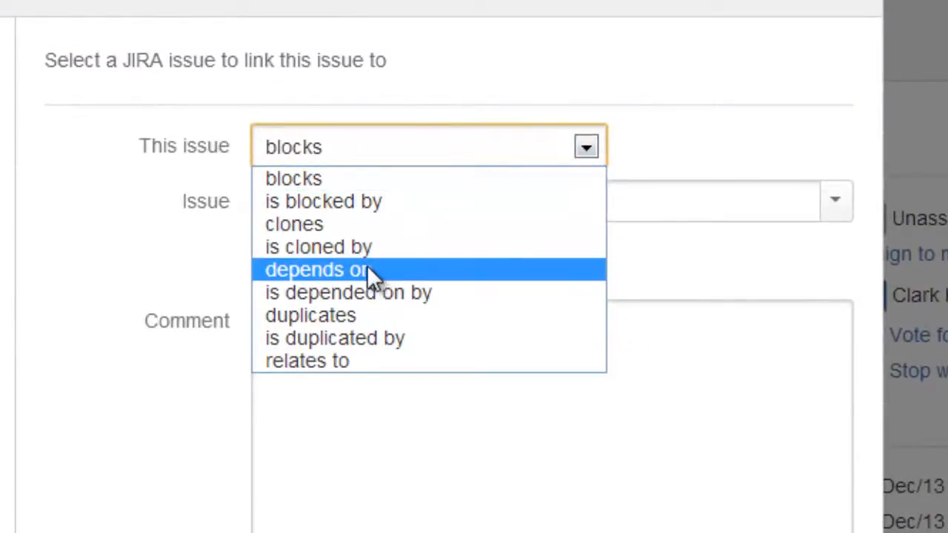
{"action": "left_click", "coordinate": [317, 270]}
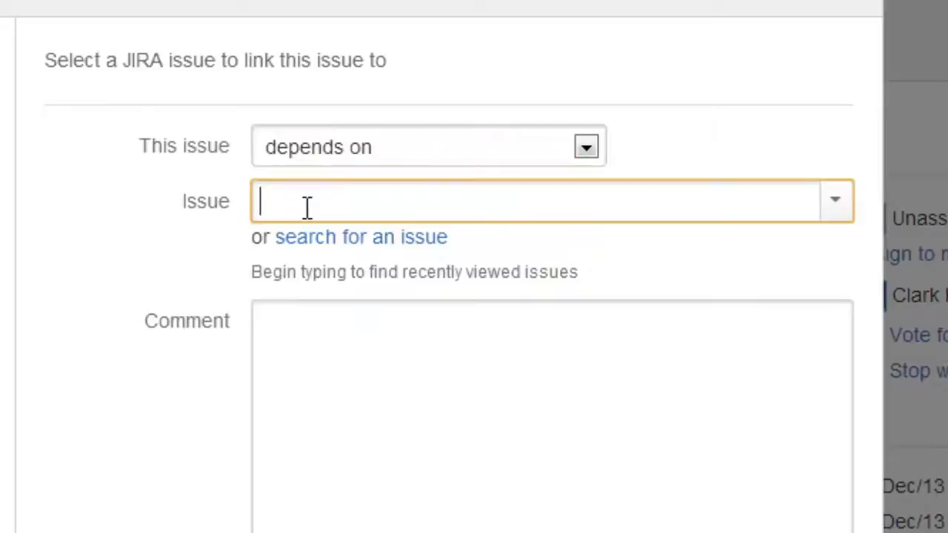
Step: Select JLCMS-2 as the linked issue and create the 'depends on' link
{"action": "type", "text": "J"}
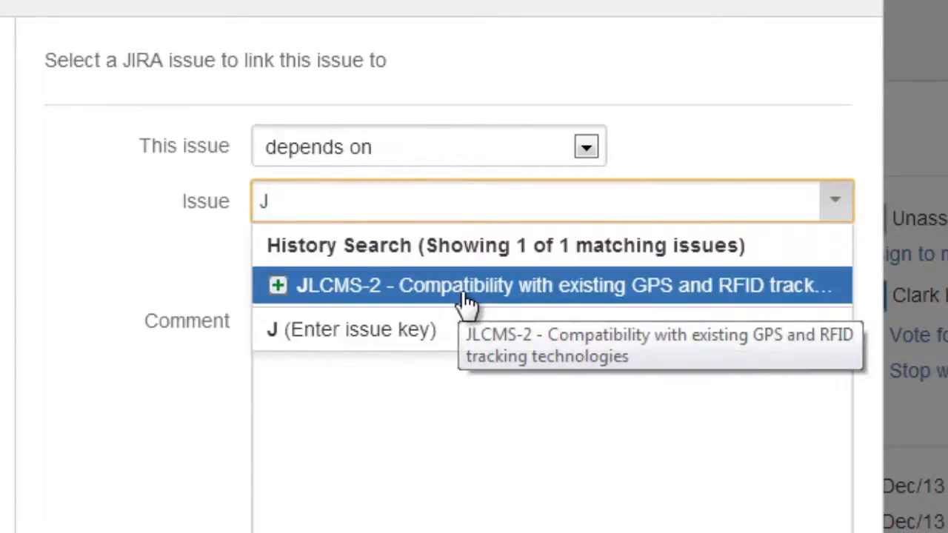
{"action": "mouse_move", "coordinate": [555, 296]}
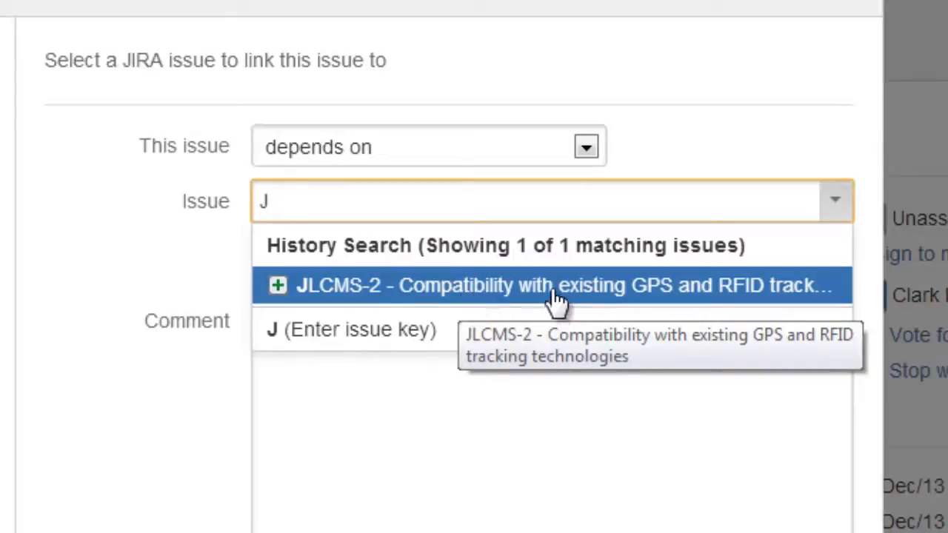
{"action": "mouse_move", "coordinate": [637, 294]}
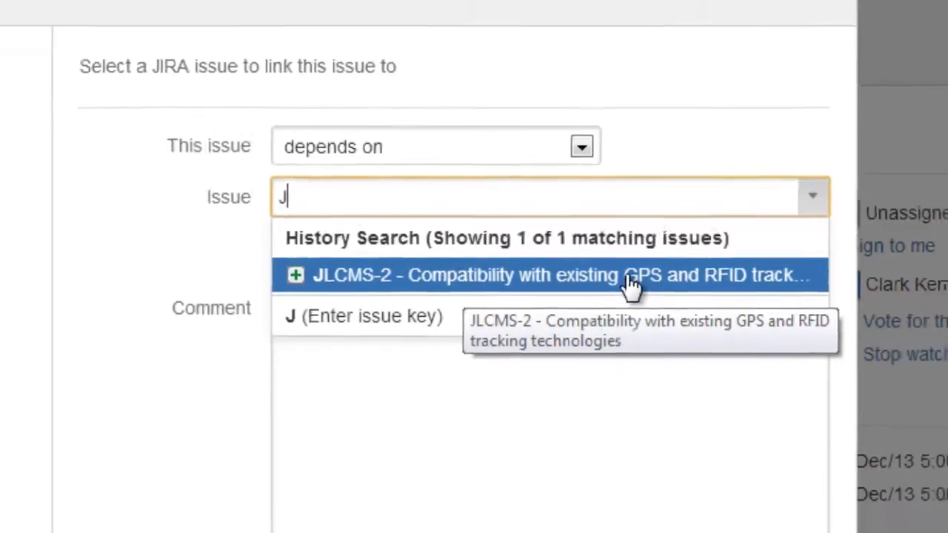
{"action": "left_click", "coordinate": [548, 274]}
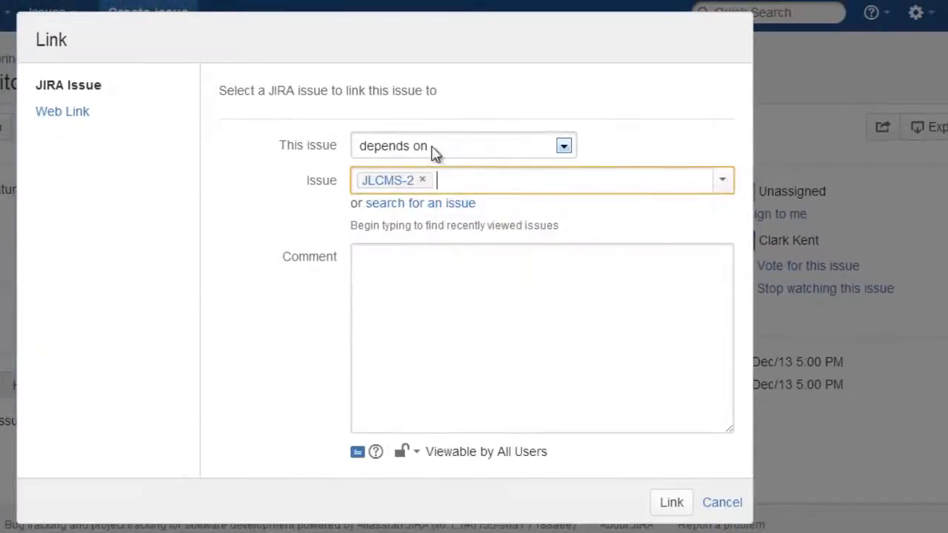
{"action": "left_click", "coordinate": [671, 503]}
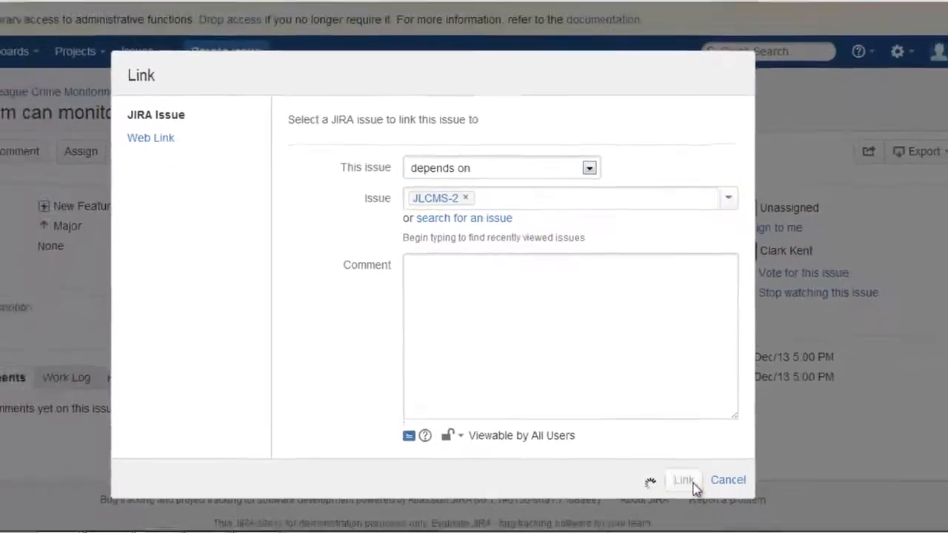
{"action": "left_click", "coordinate": [682, 480]}
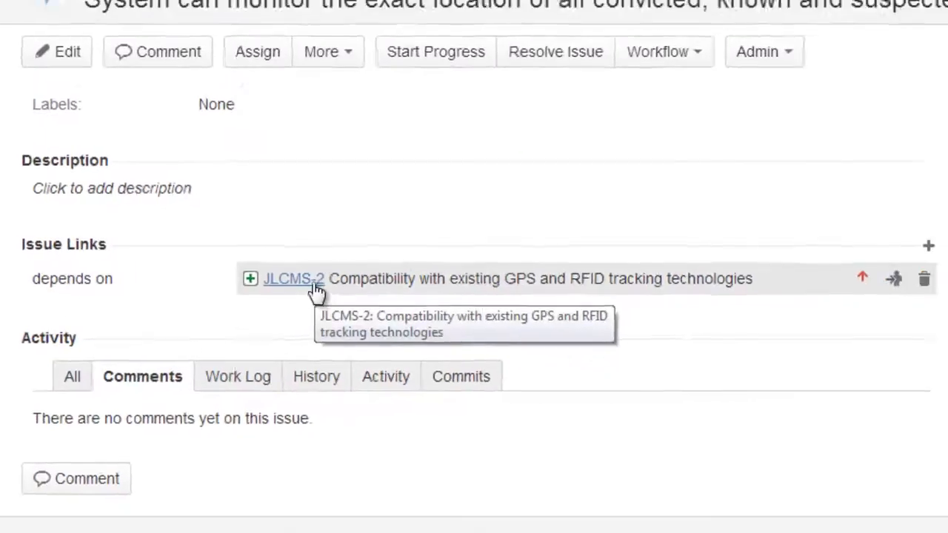
Step: Follow the JLCMS-2 link to see its reverse 'is depended on by' link to JLCMS-1
{"action": "left_click", "coordinate": [294, 279]}
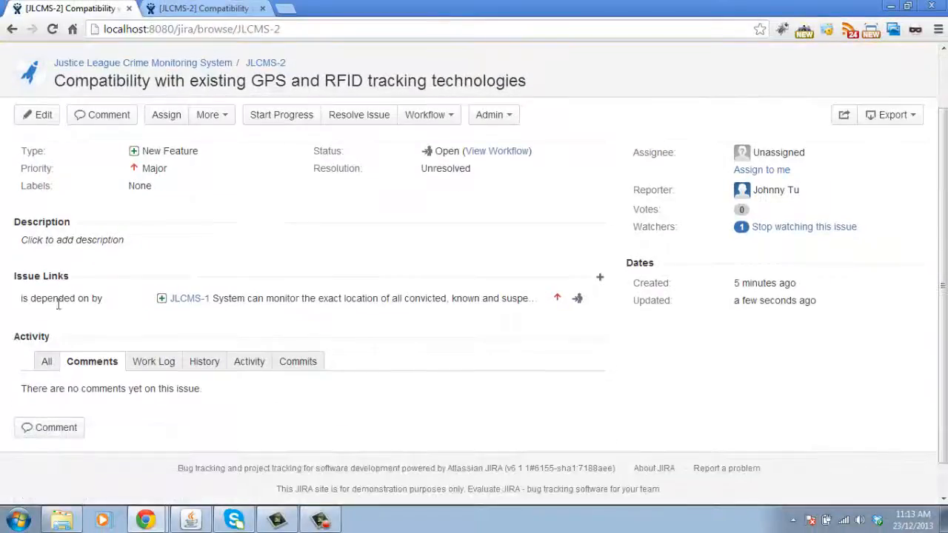